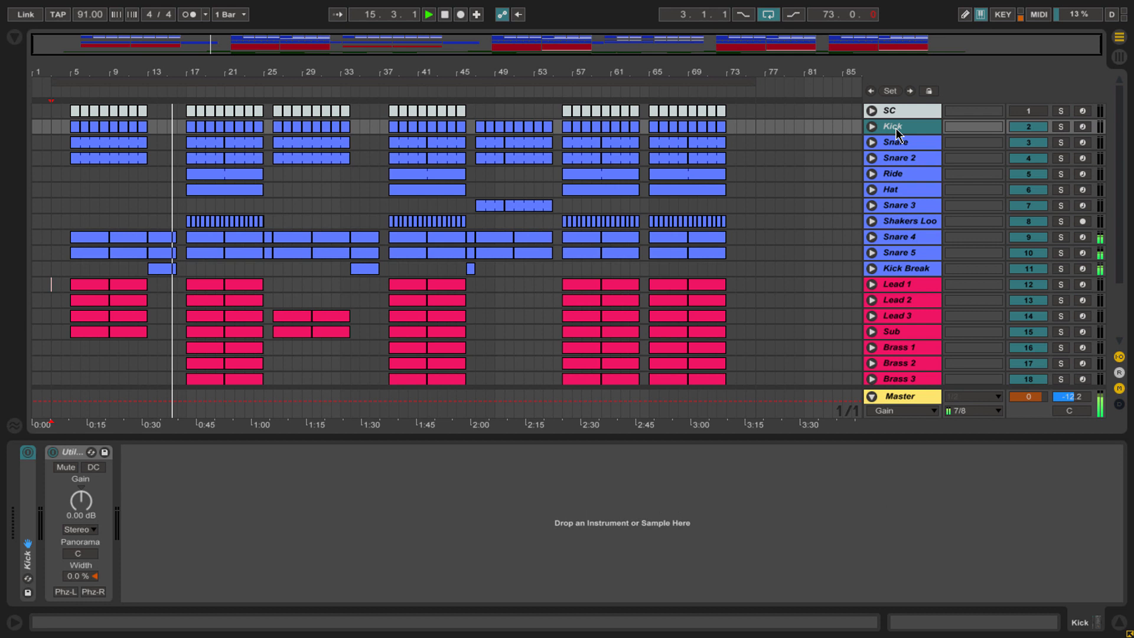
Step: Enlarge the drum track lanes and show the Hat track's EQ Eight cutting below about 457 Hz
left_click(872, 126)
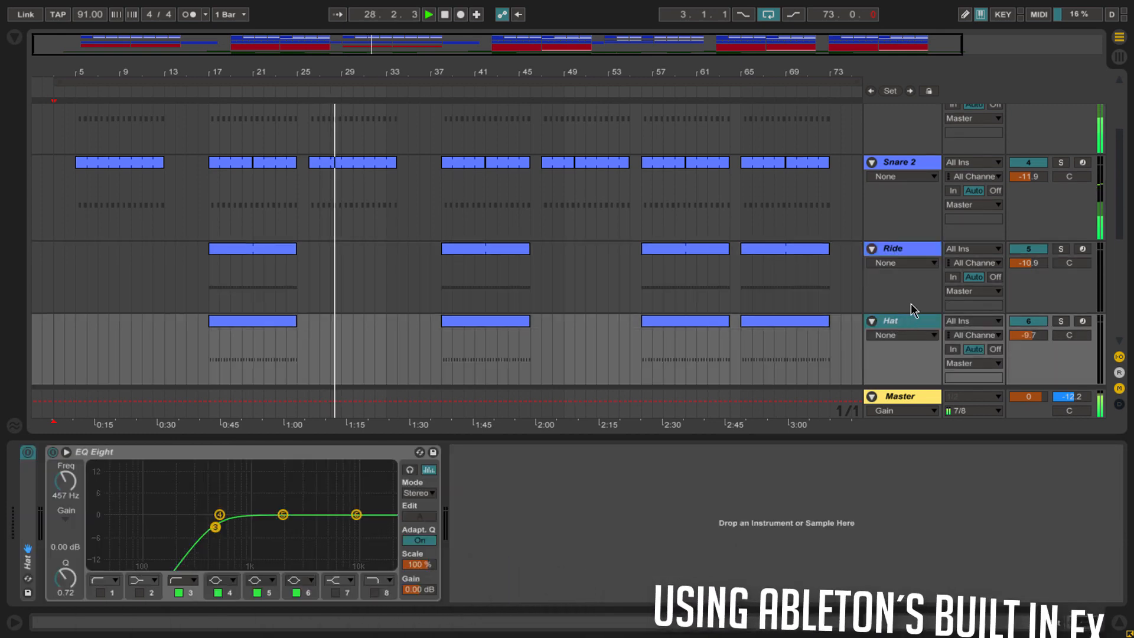
Step: Collapse the tracks and display the Piano chain: Grand Piano, OTT, Simple Delay, EQ Eight near 335 Hz
left_click(897, 161)
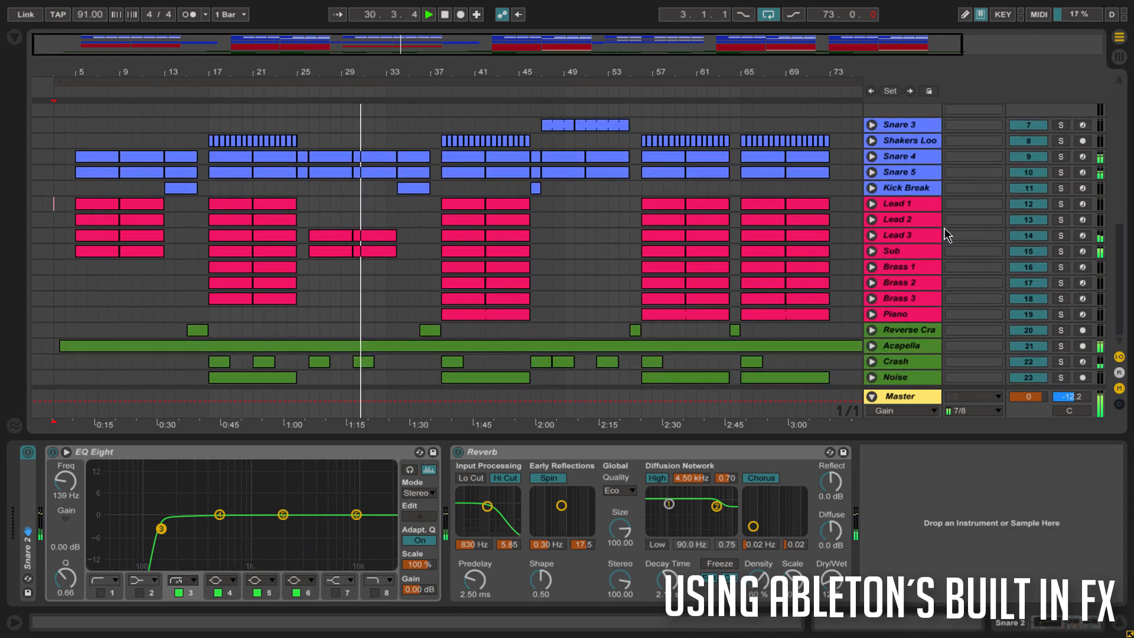
left_click(899, 314)
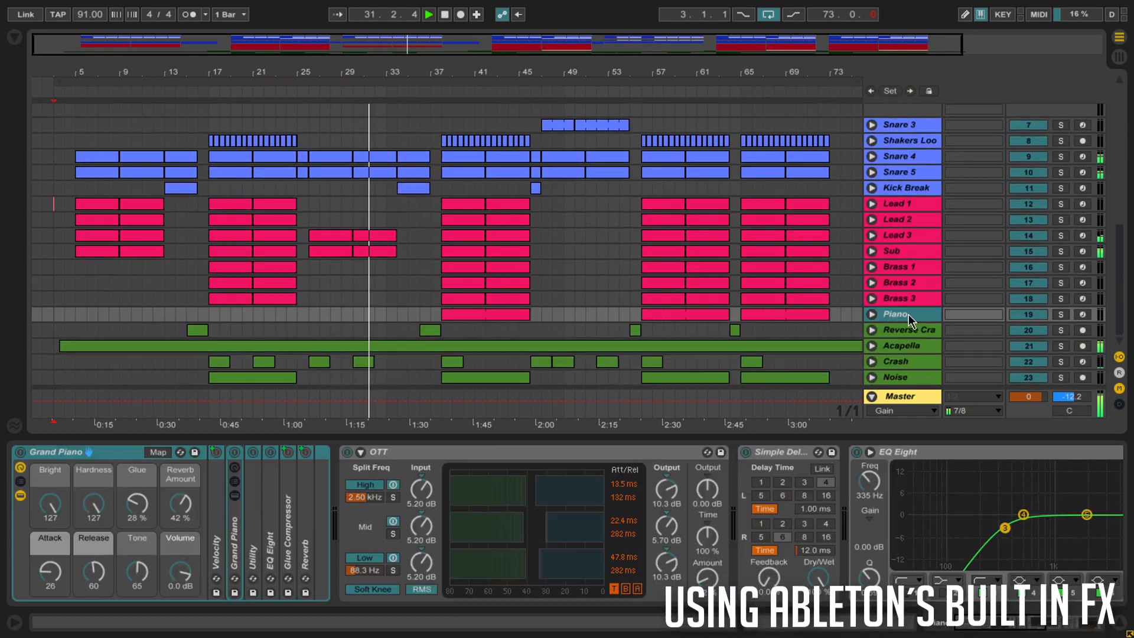